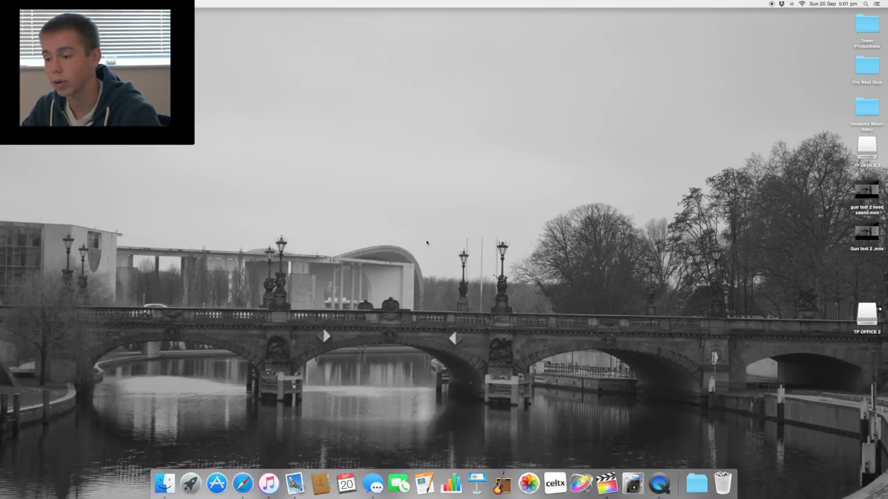
{"action": "mouse_move", "coordinate": [611, 480]}
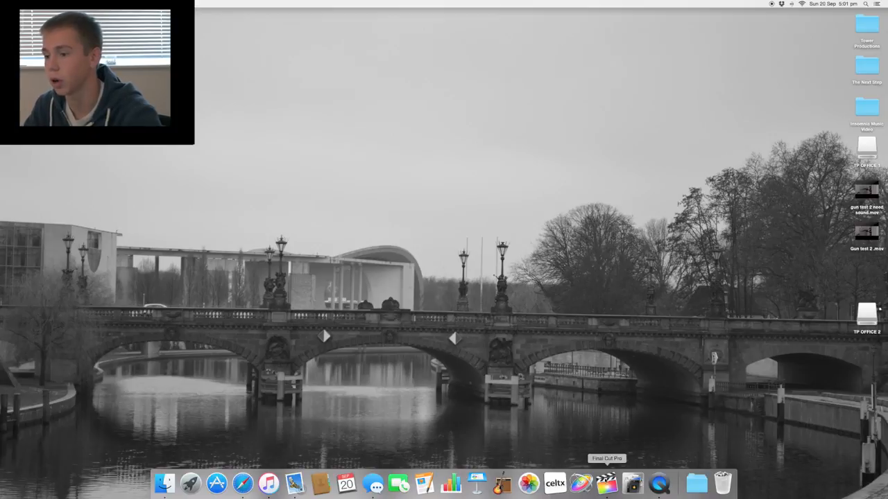
Launch Final Cut Pro from the Dock so the Bulgaria YouTube project opens.
{"action": "left_click", "coordinate": [607, 480]}
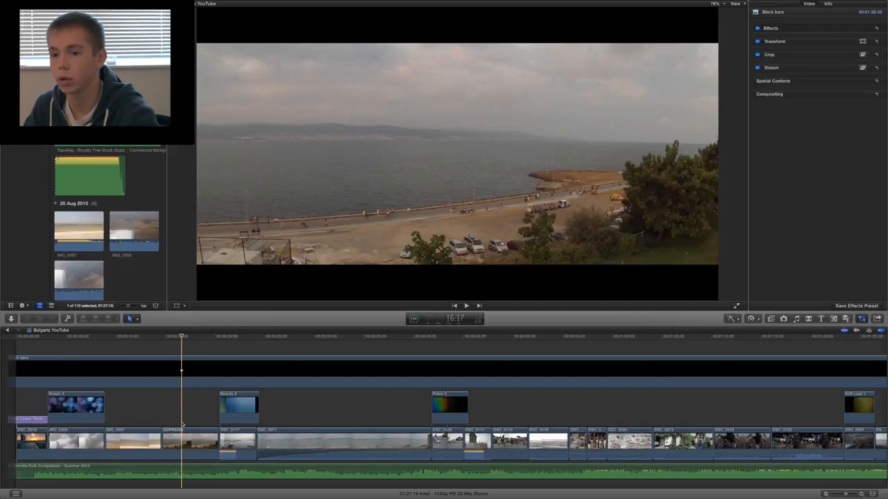
Select the GoPro seaside clip to show its Color Correction and Reduce Noise effects in the Inspector.
{"action": "left_click", "coordinate": [188, 451]}
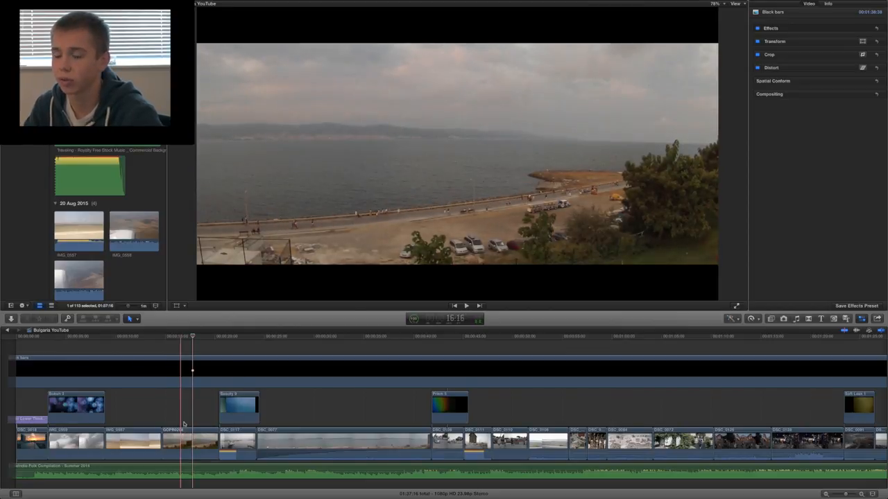
{"action": "left_click", "coordinate": [182, 447]}
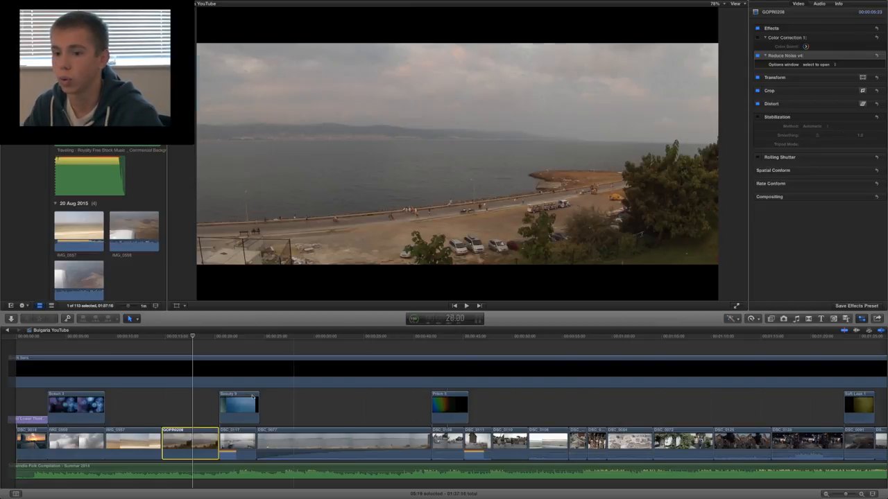
{"action": "left_click", "coordinate": [467, 306]}
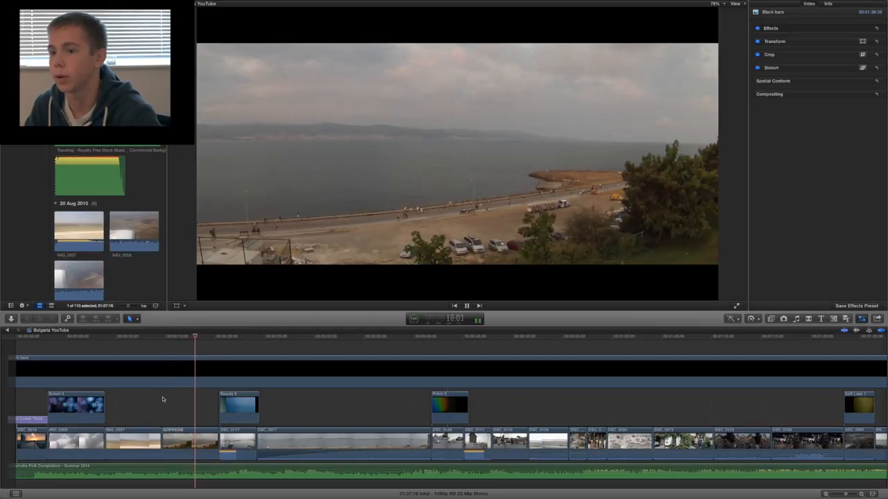
{"action": "left_click", "coordinate": [186, 442]}
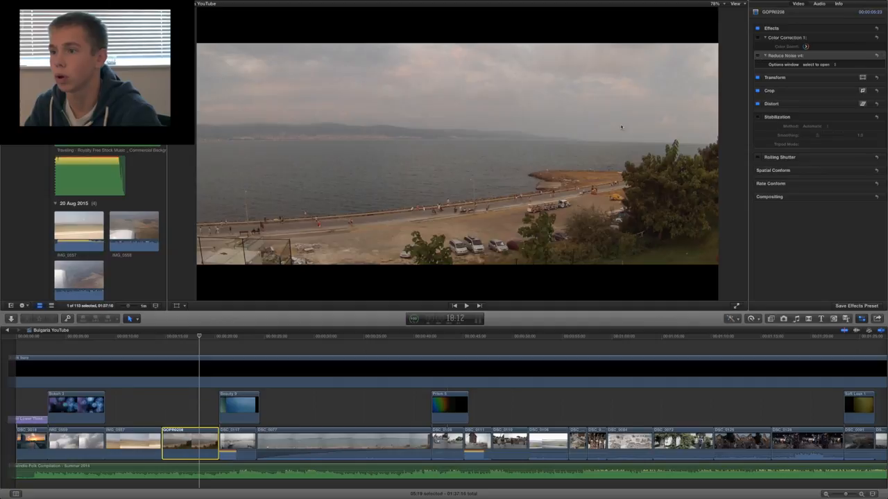
{"action": "mouse_move", "coordinate": [416, 173]}
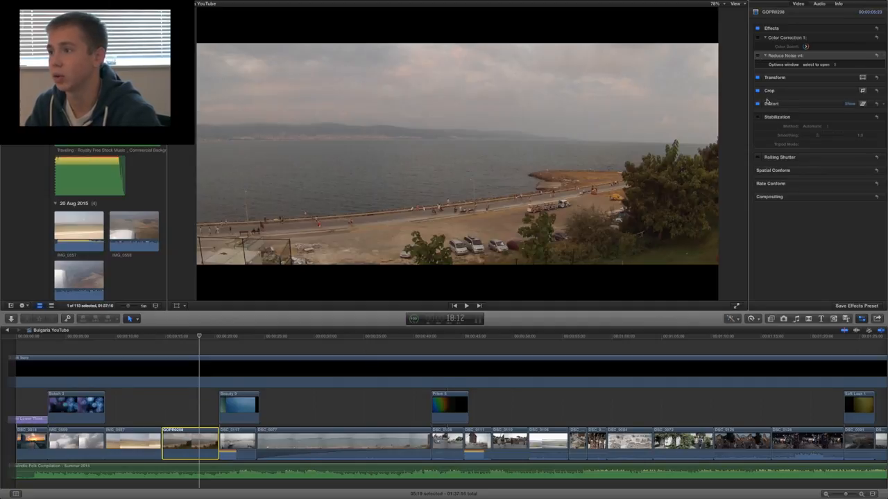
{"action": "left_click", "coordinate": [758, 55]}
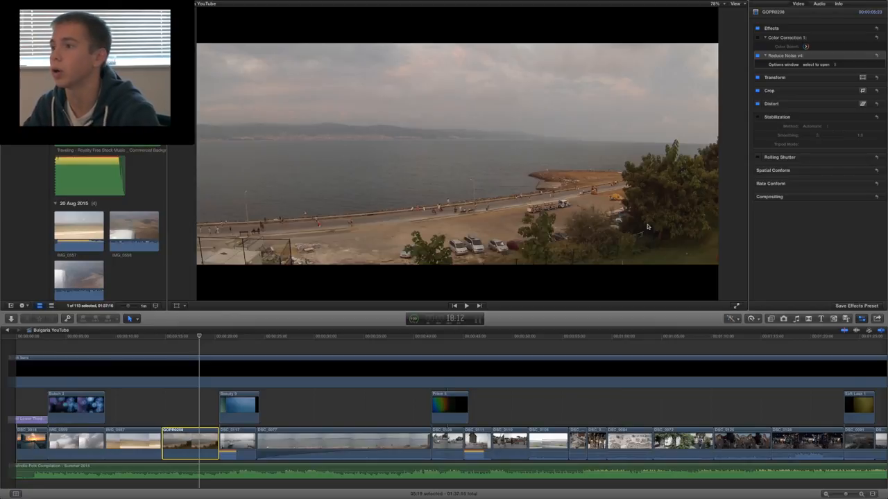
{"action": "left_click", "coordinate": [757, 38]}
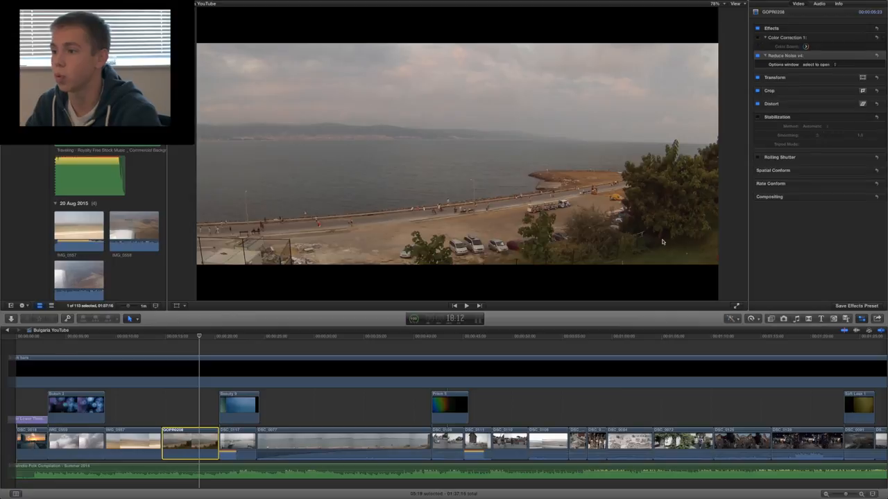
{"action": "mouse_move", "coordinate": [686, 255]}
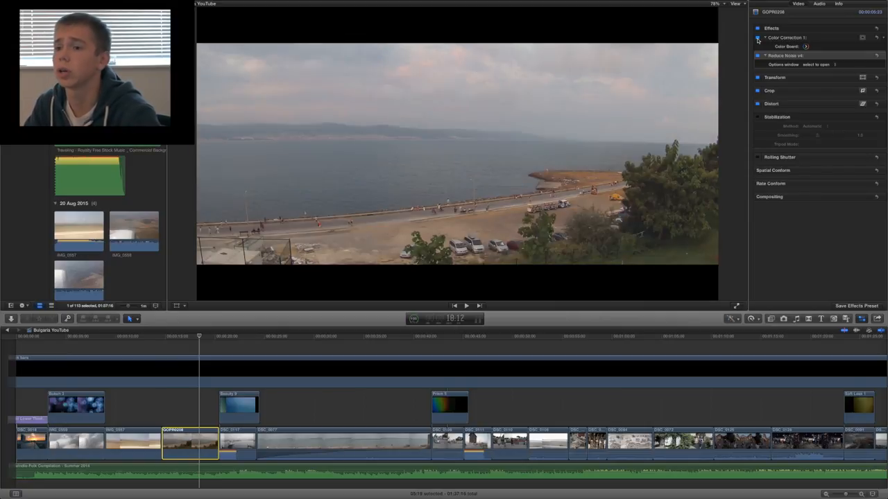
Compare the colour correction and noise reduction on and off, then show the Color Board.
{"action": "left_click", "coordinate": [756, 37]}
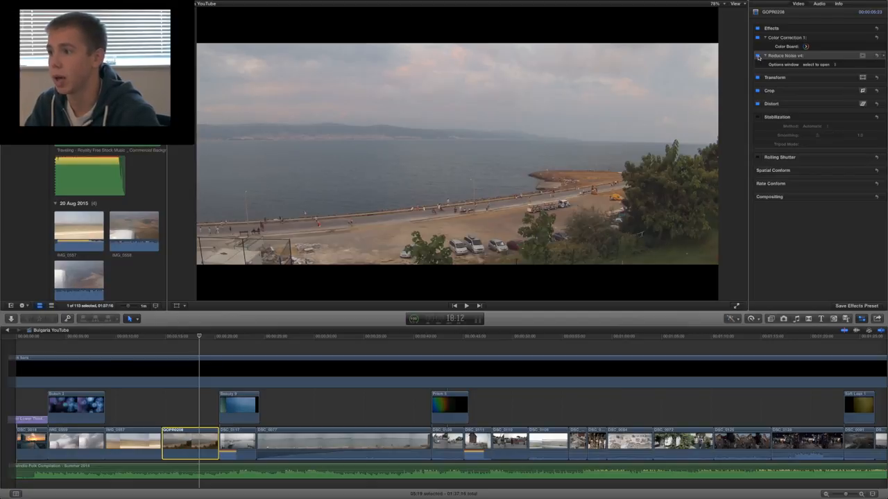
{"action": "left_click", "coordinate": [758, 38]}
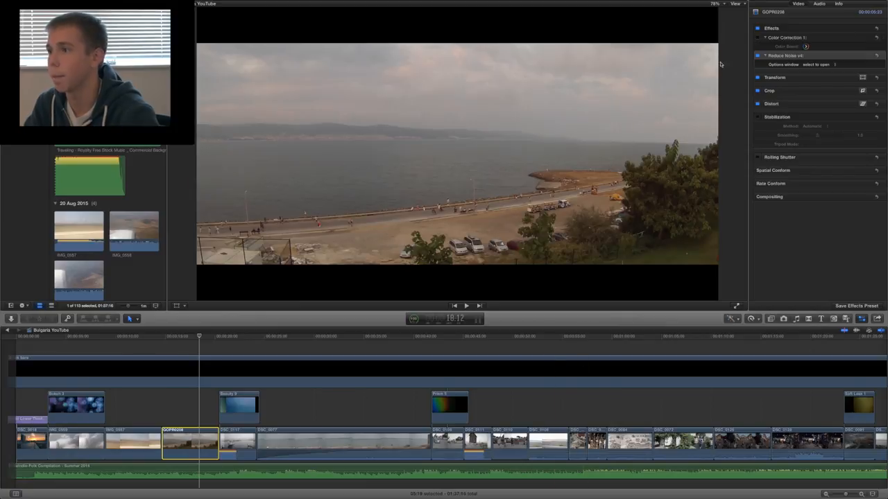
{"action": "left_click", "coordinate": [756, 38]}
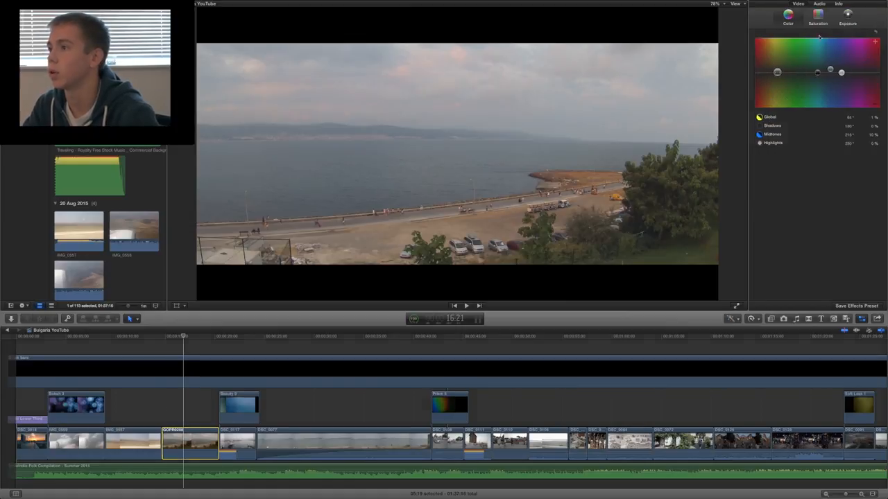
Review the Saturation and Exposure boards, then shift the shadows' colour to about 137° at -10%.
{"action": "left_click", "coordinate": [849, 25]}
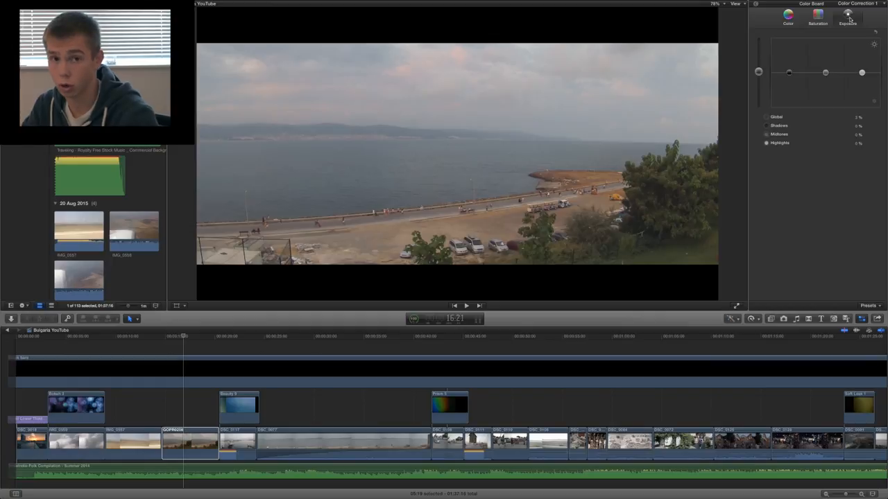
{"action": "left_click", "coordinate": [817, 23]}
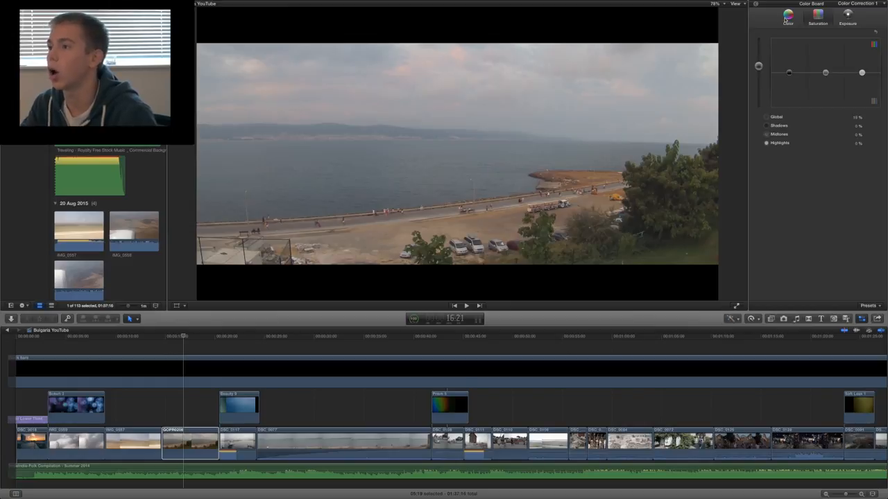
{"action": "left_click", "coordinate": [784, 20]}
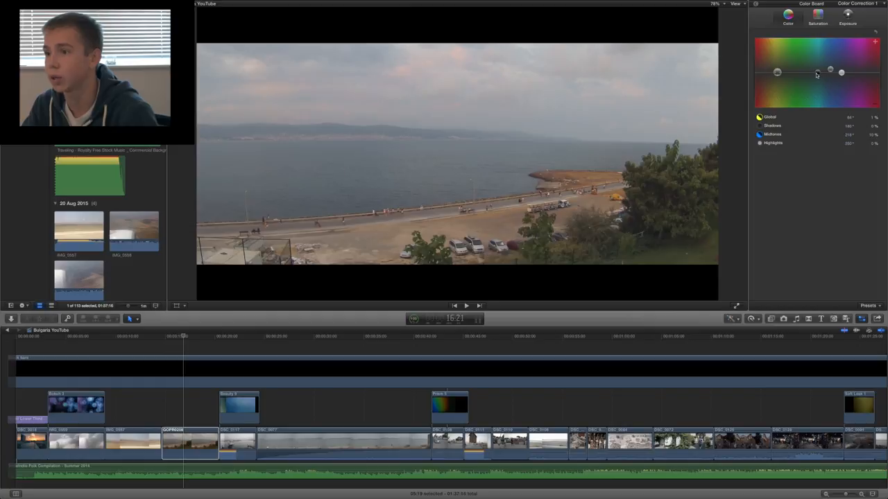
{"action": "left_click_drag", "start_coordinate": [830, 70], "coordinate": [809, 76]}
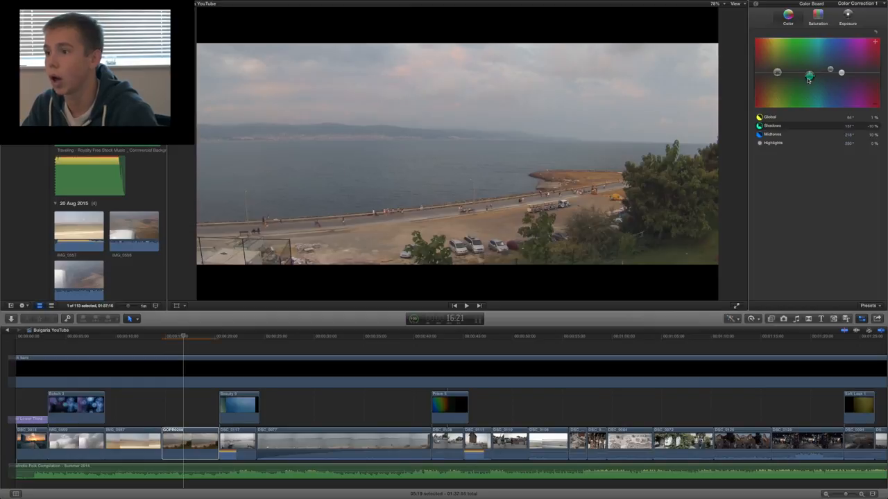